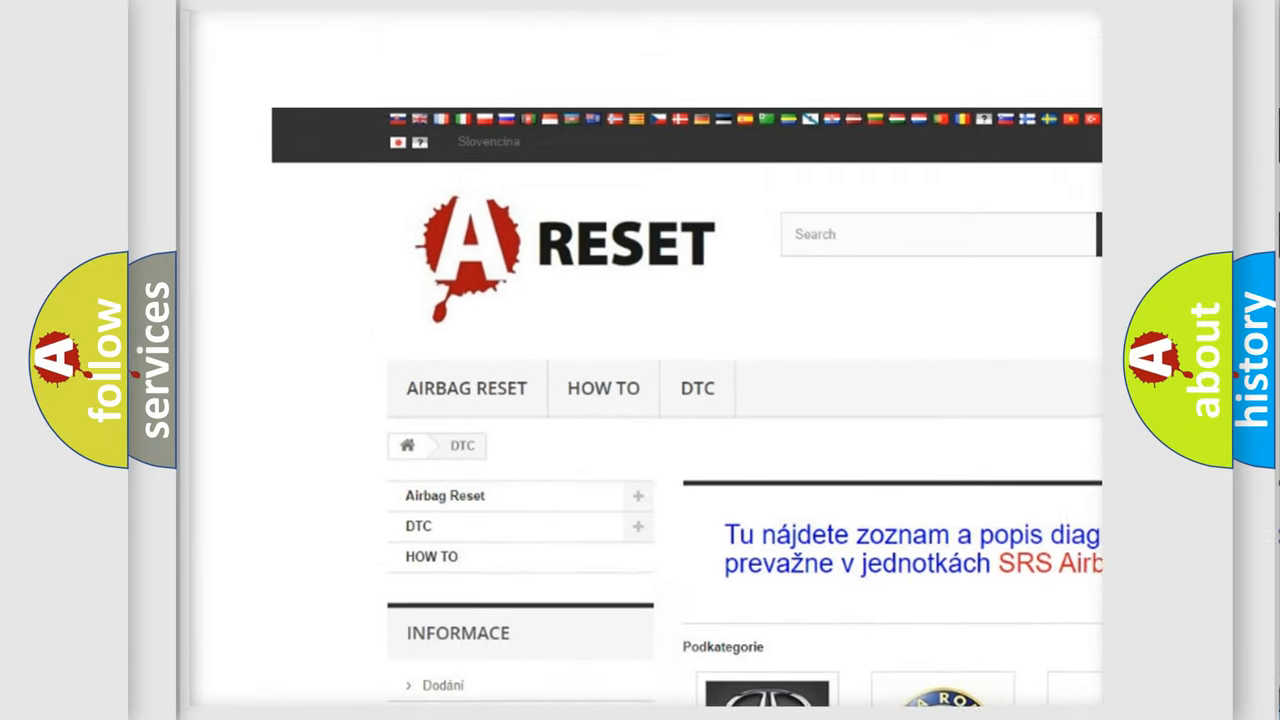
Scroll the GMC DTC page to view its list of B-code subcategories
scroll(up, 3)
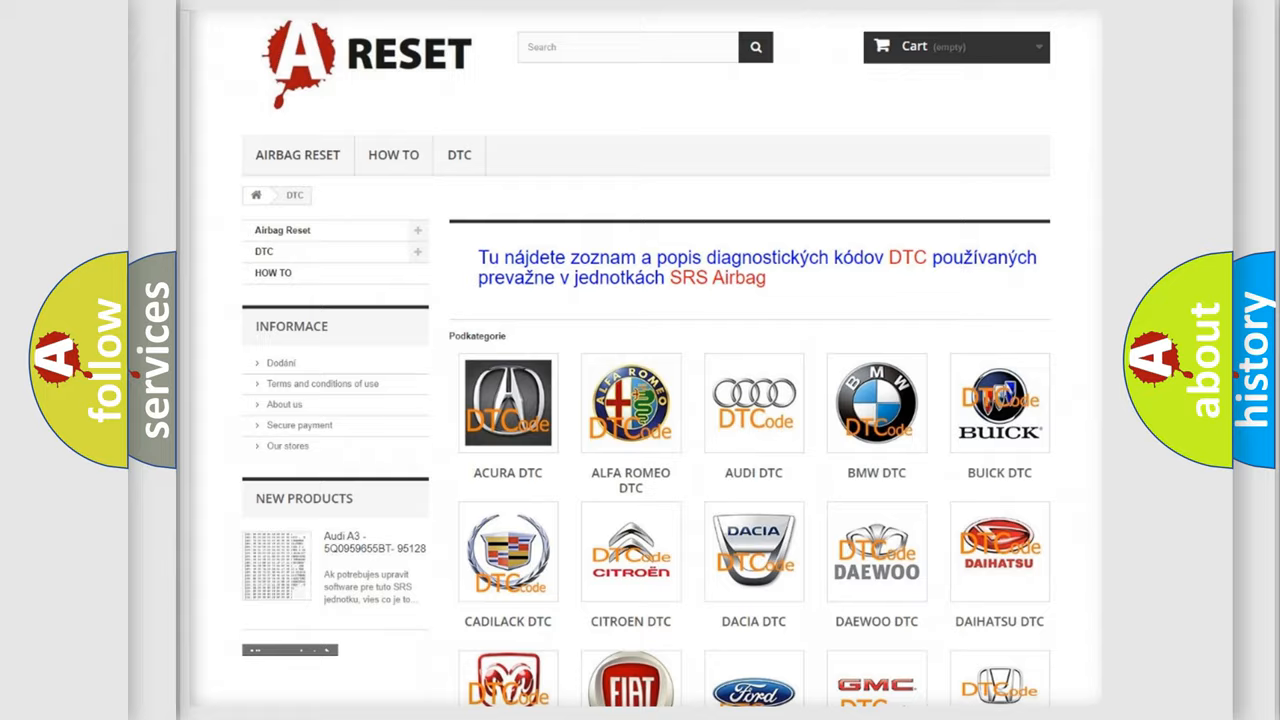
scroll(down, 3)
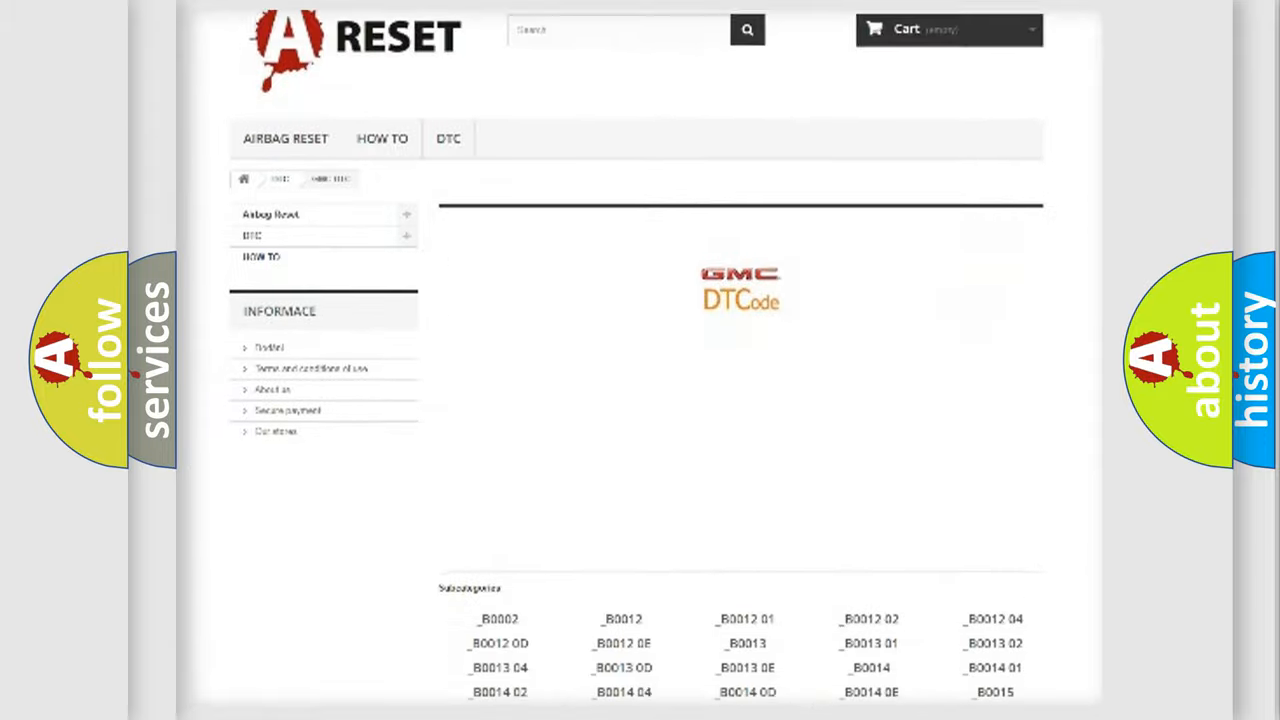
scroll(up, 3)
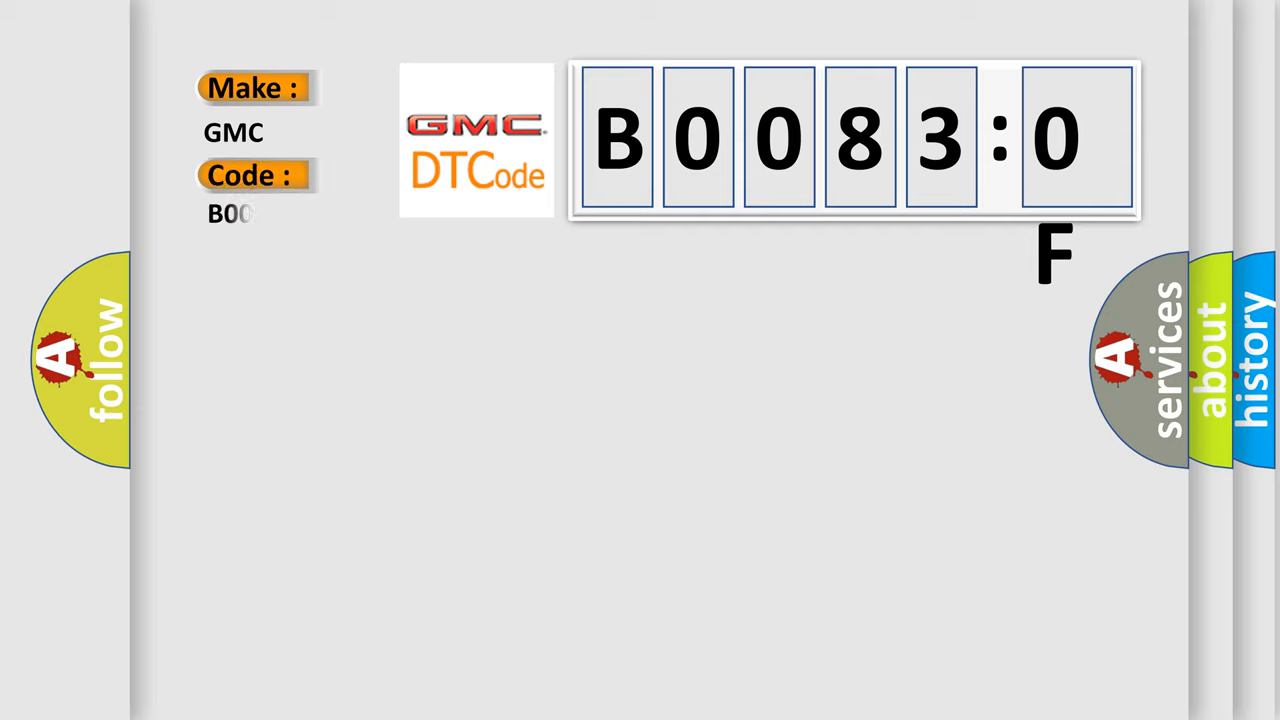
Complete code B00830F and reveal its Definition and Description about 9-16 volt ignition voltage
text(30F)
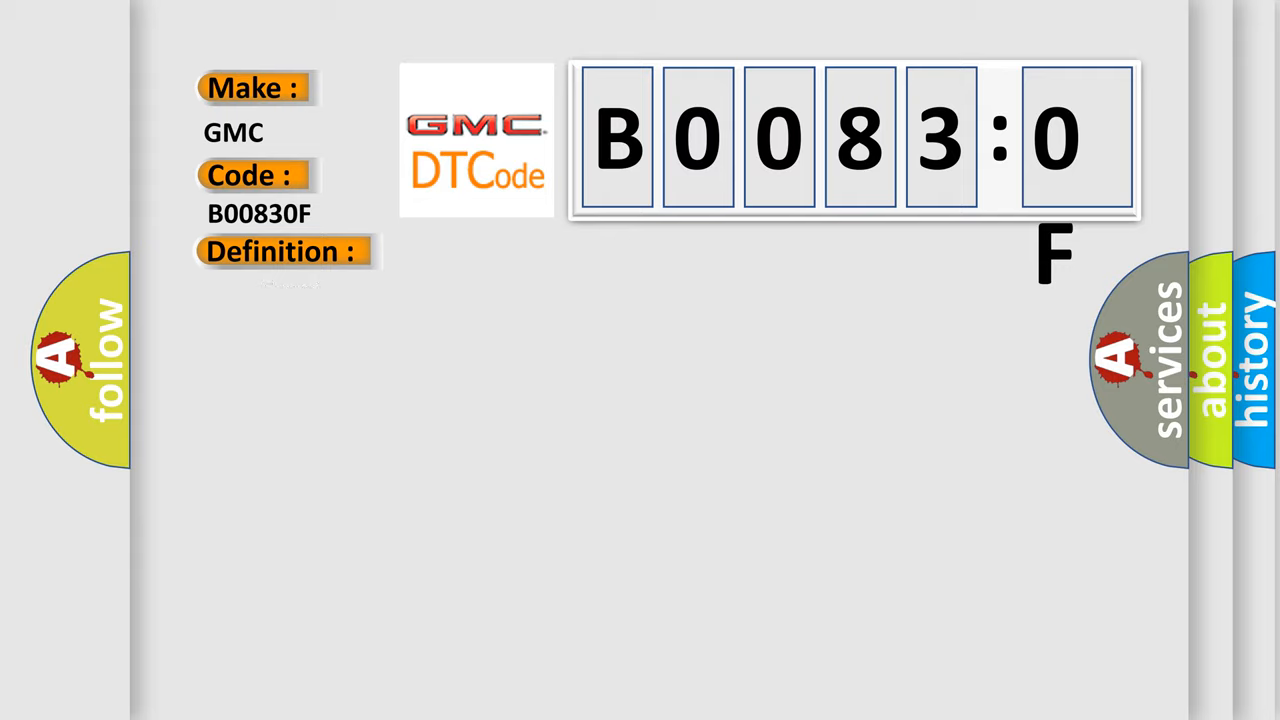
click(282, 251)
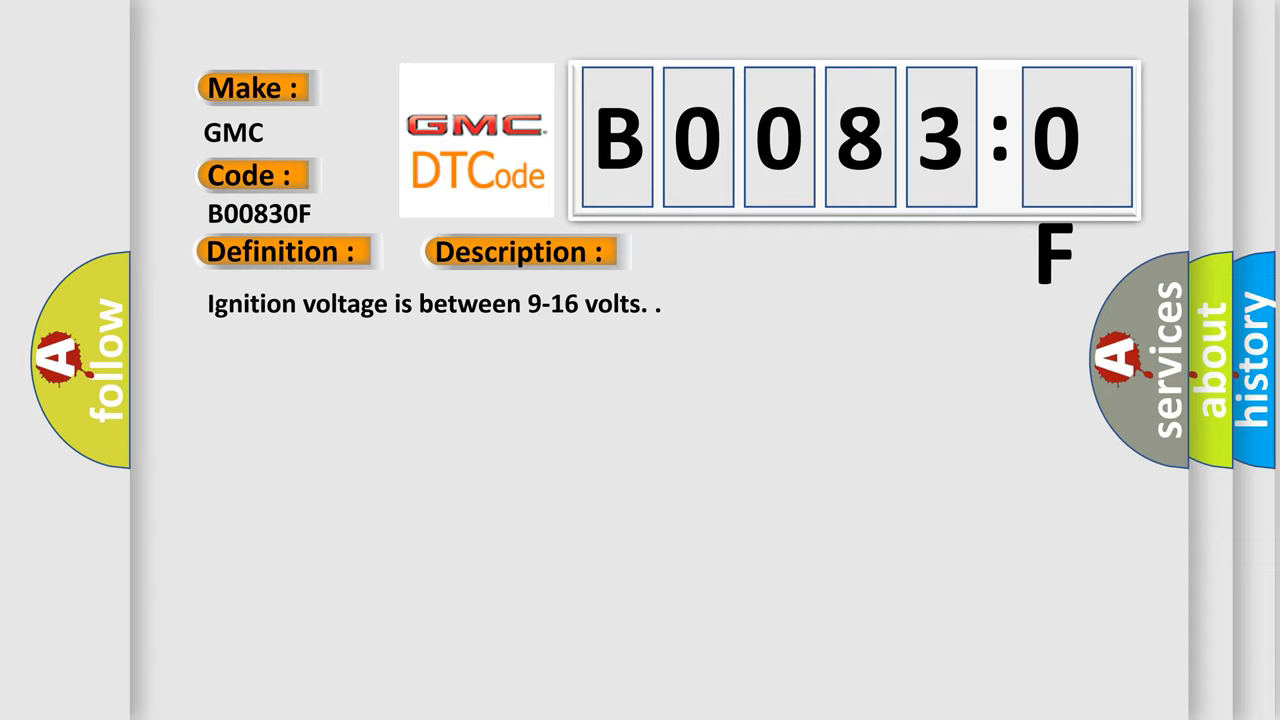